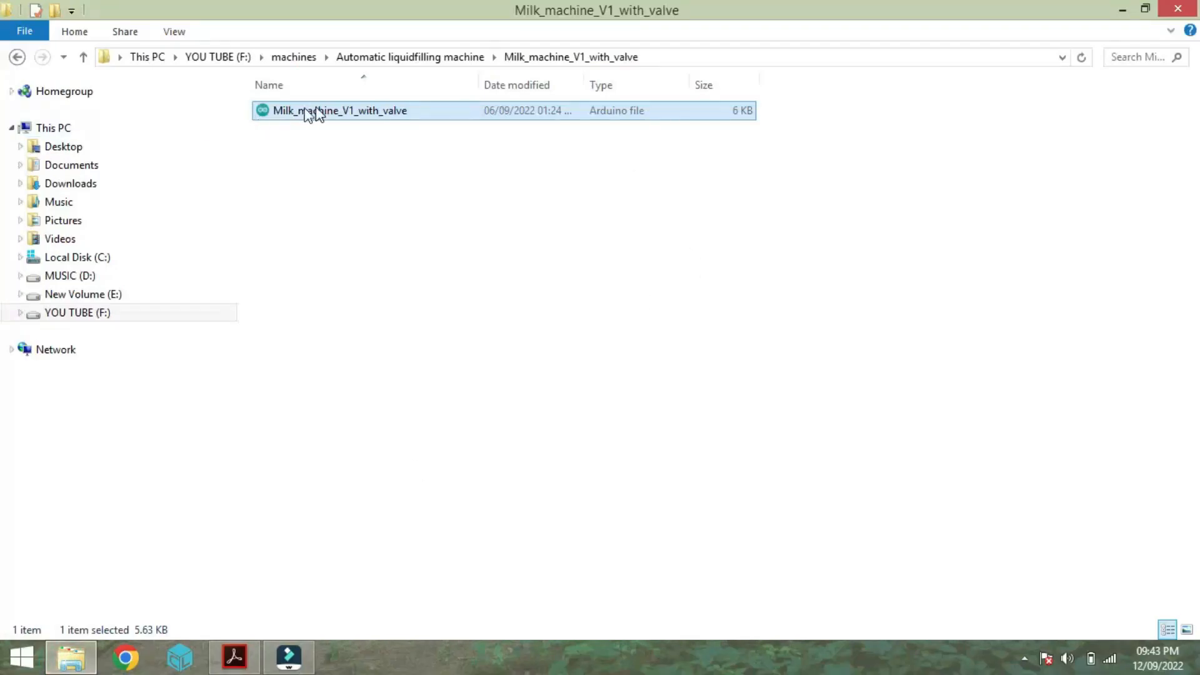
# Step: Load the Milk_machine_V1_with_valve sketch from File Explorer into the Arduino IDE editor
pyautogui.doubleClick(338, 109)
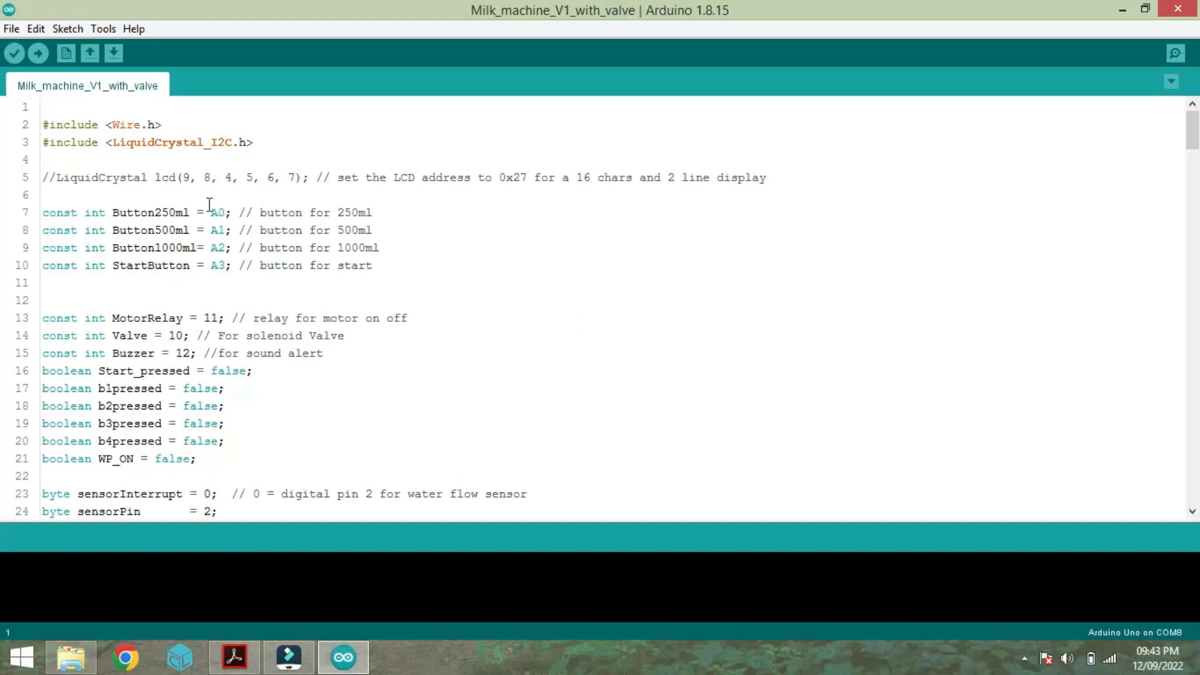
pyautogui.moveTo(118, 125)
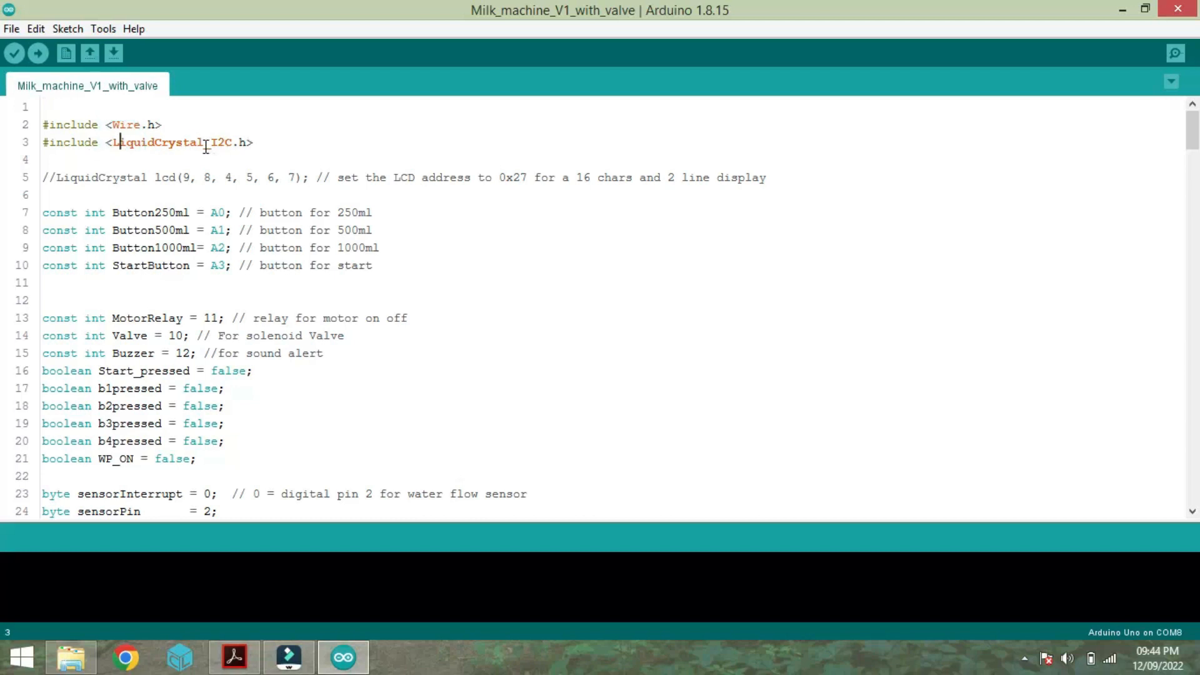
pyautogui.write('_')
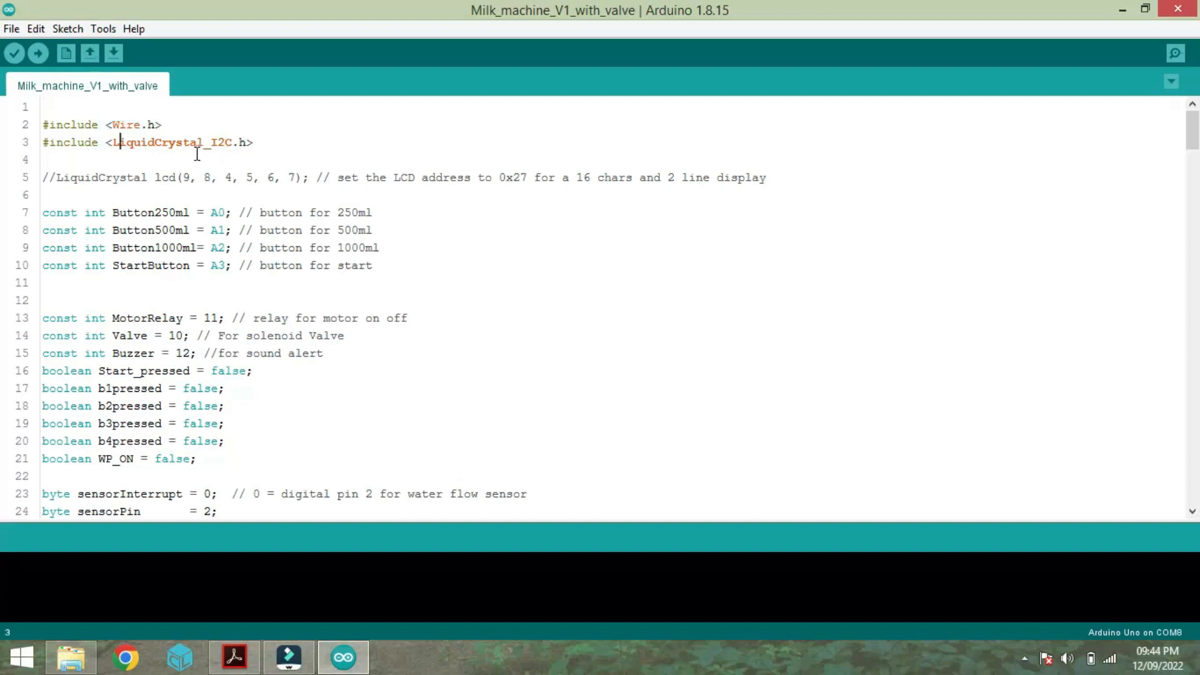
pyautogui.moveTo(139, 234)
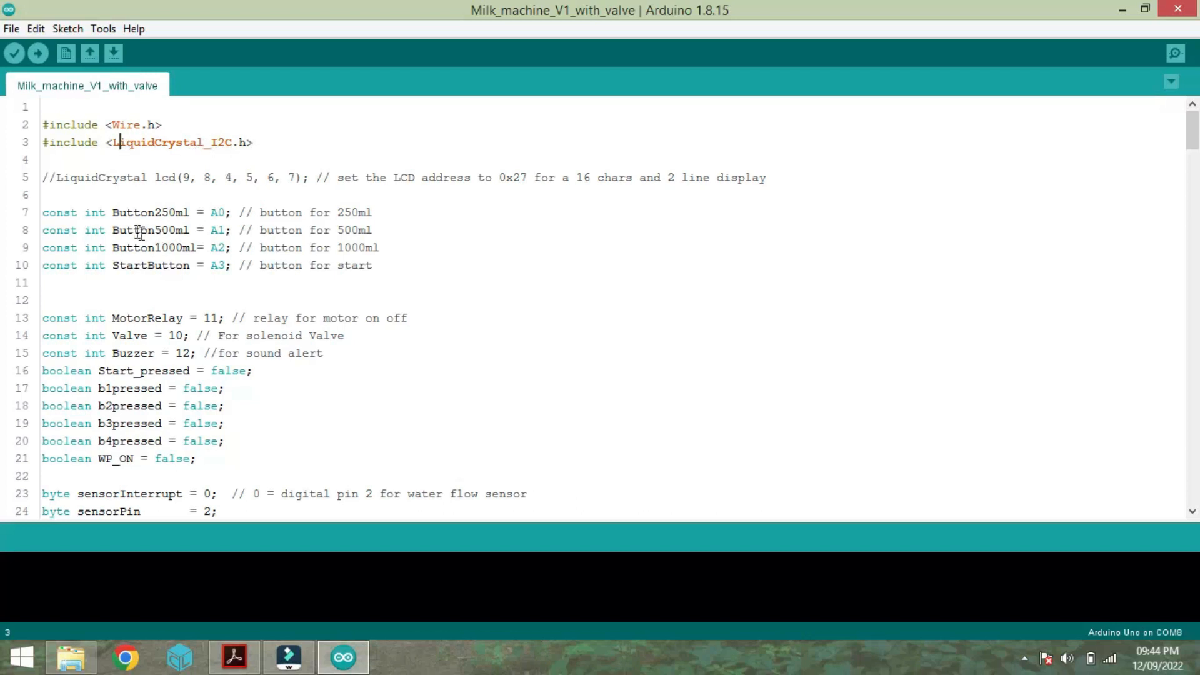
pyautogui.click(217, 213)
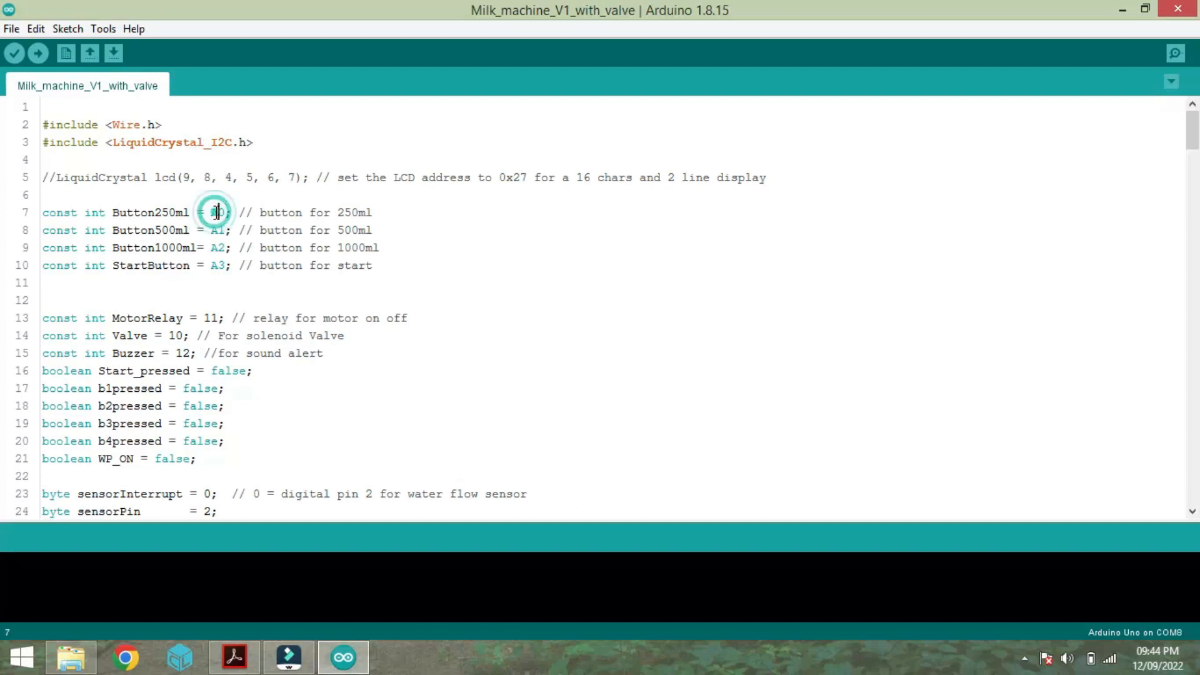
pyautogui.click(217, 284)
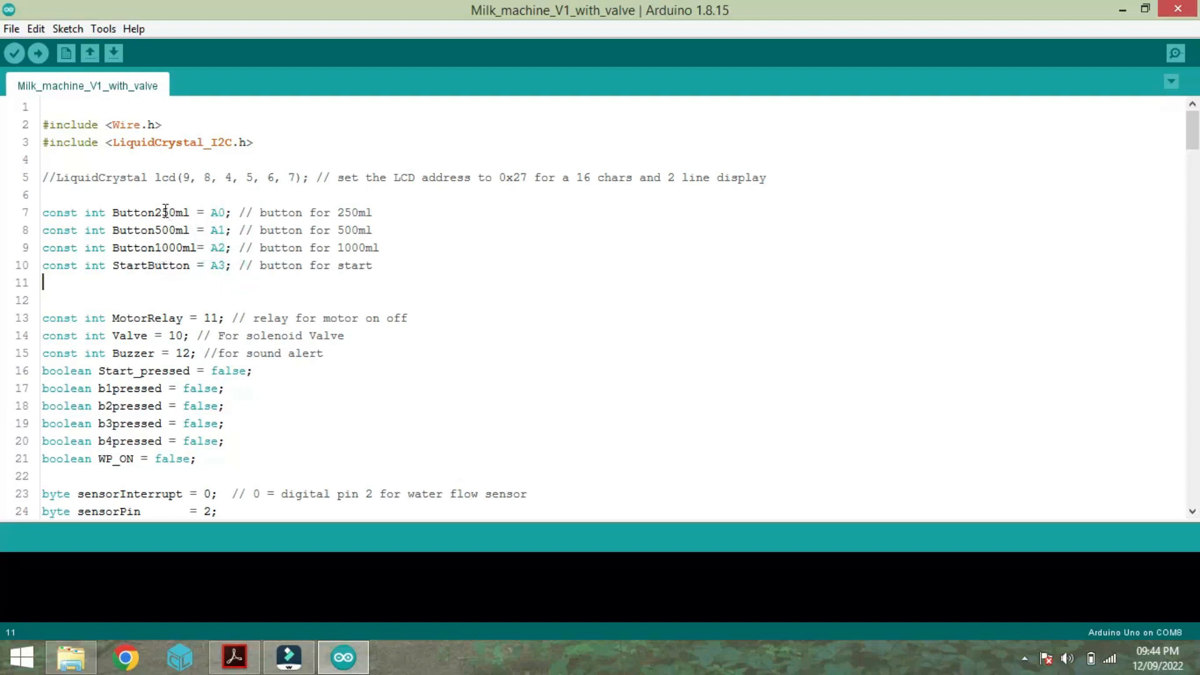
pyautogui.click(161, 212)
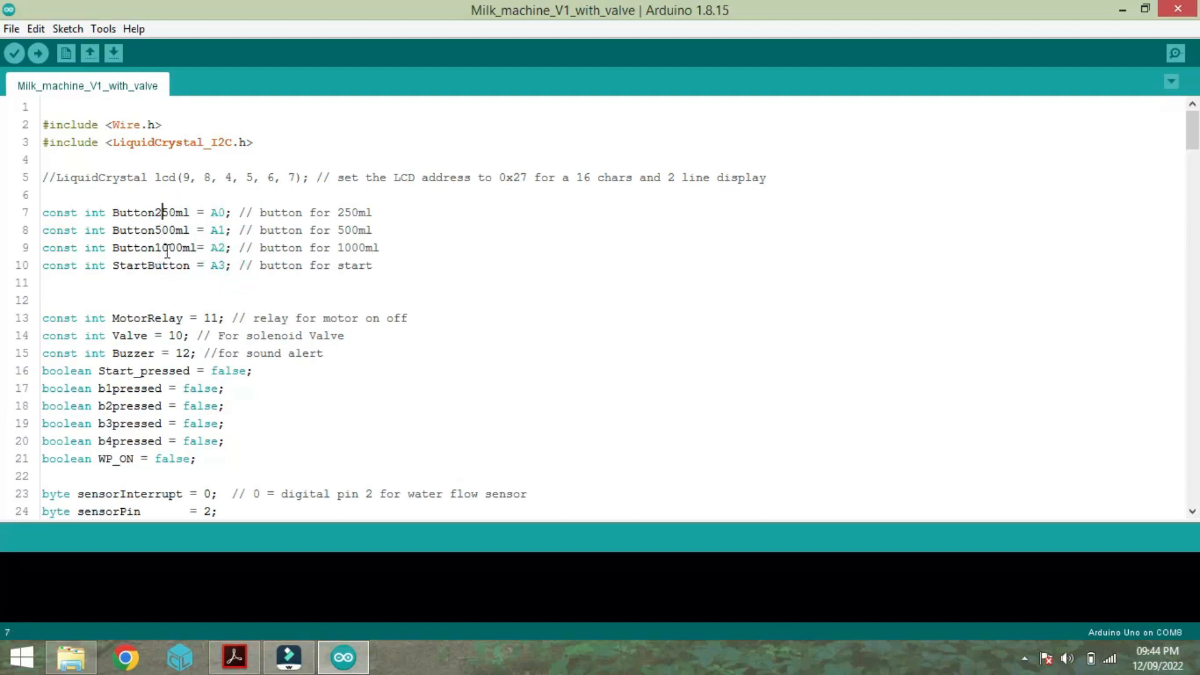
pyautogui.moveTo(233, 255)
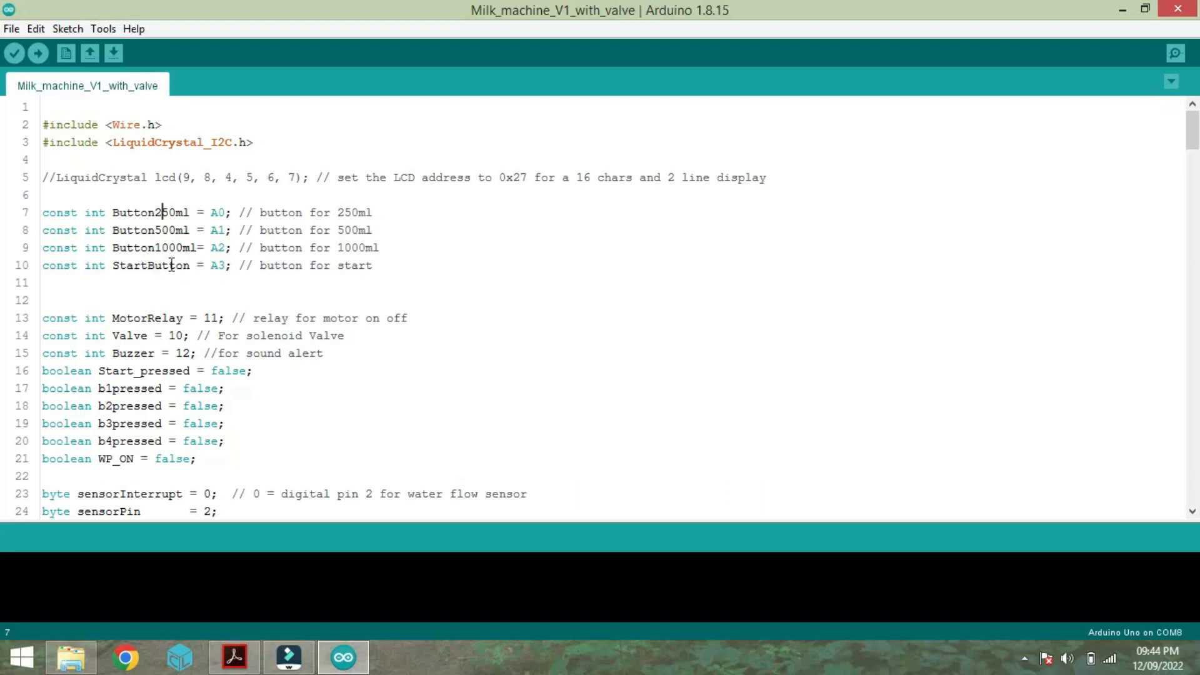
pyautogui.scroll(-3)
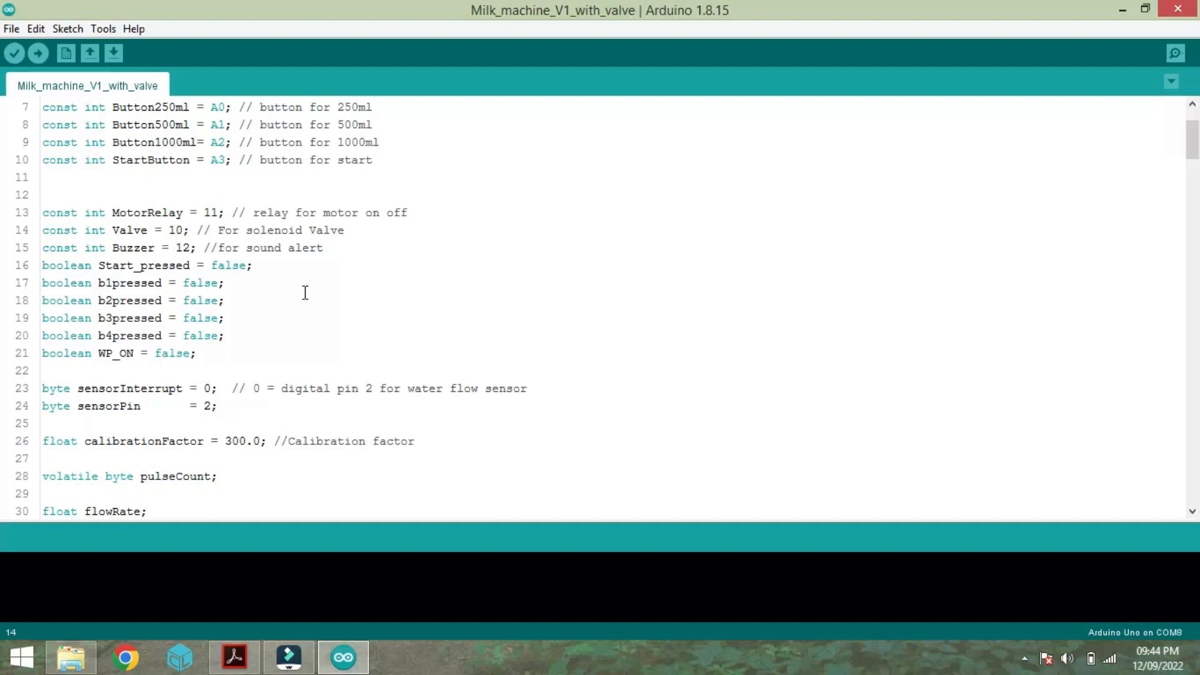
pyautogui.scroll(-3)
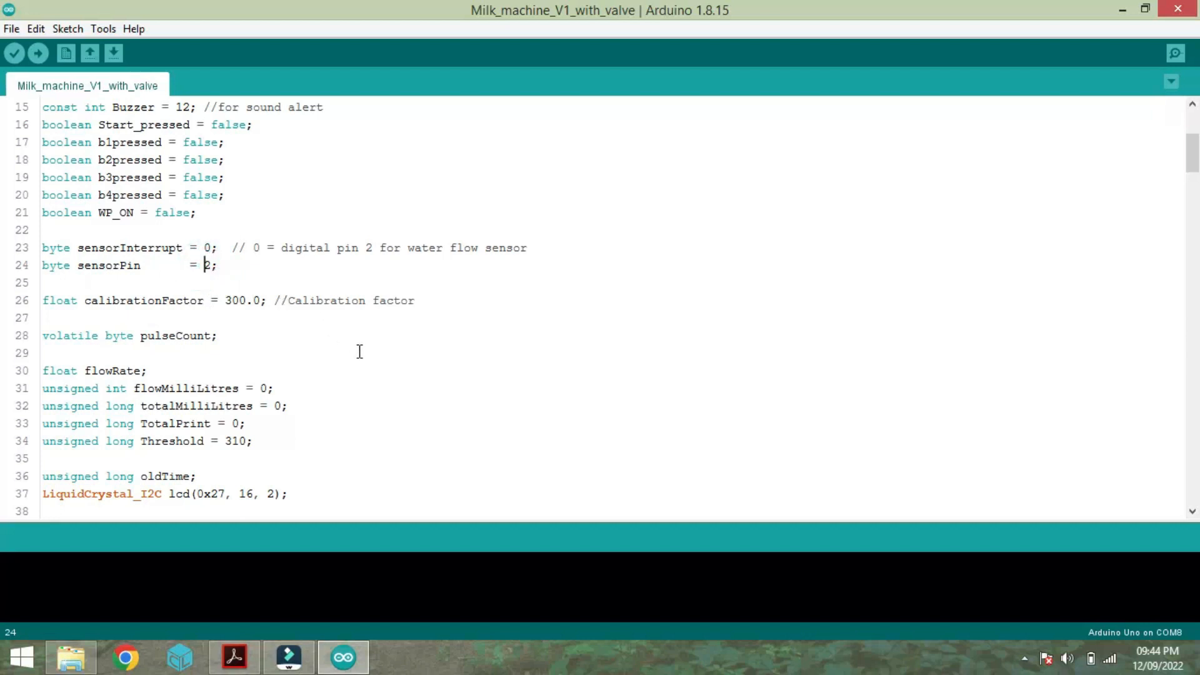
pyautogui.scroll(-3)
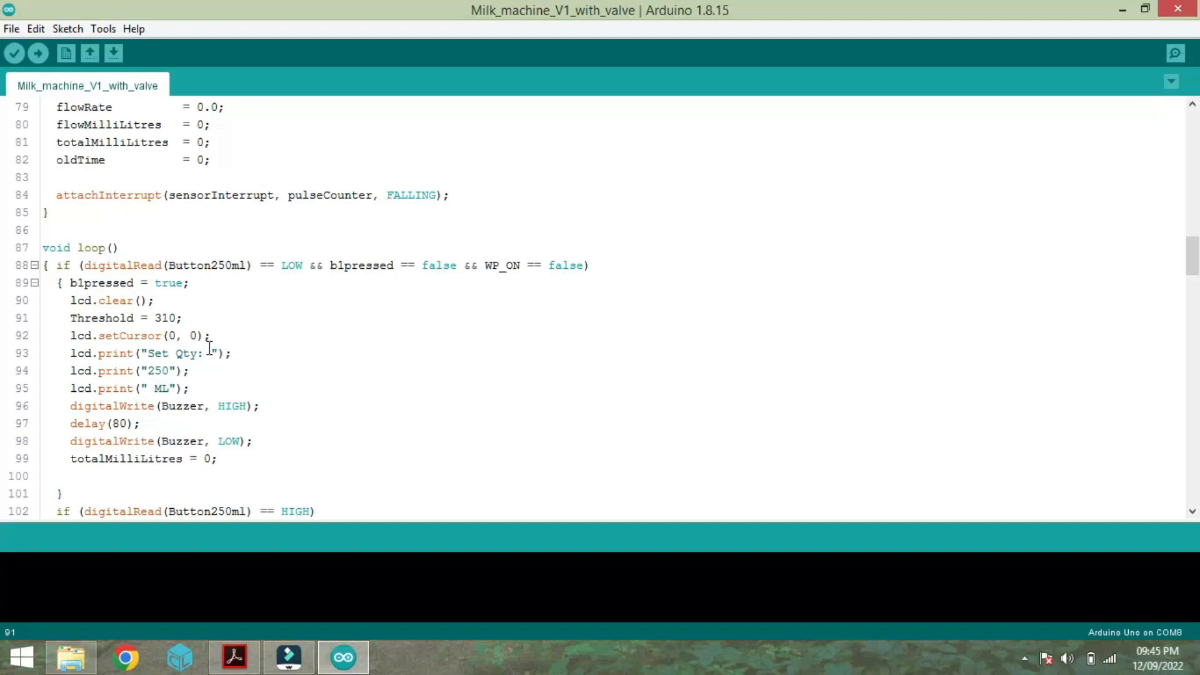
pyautogui.click(153, 317)
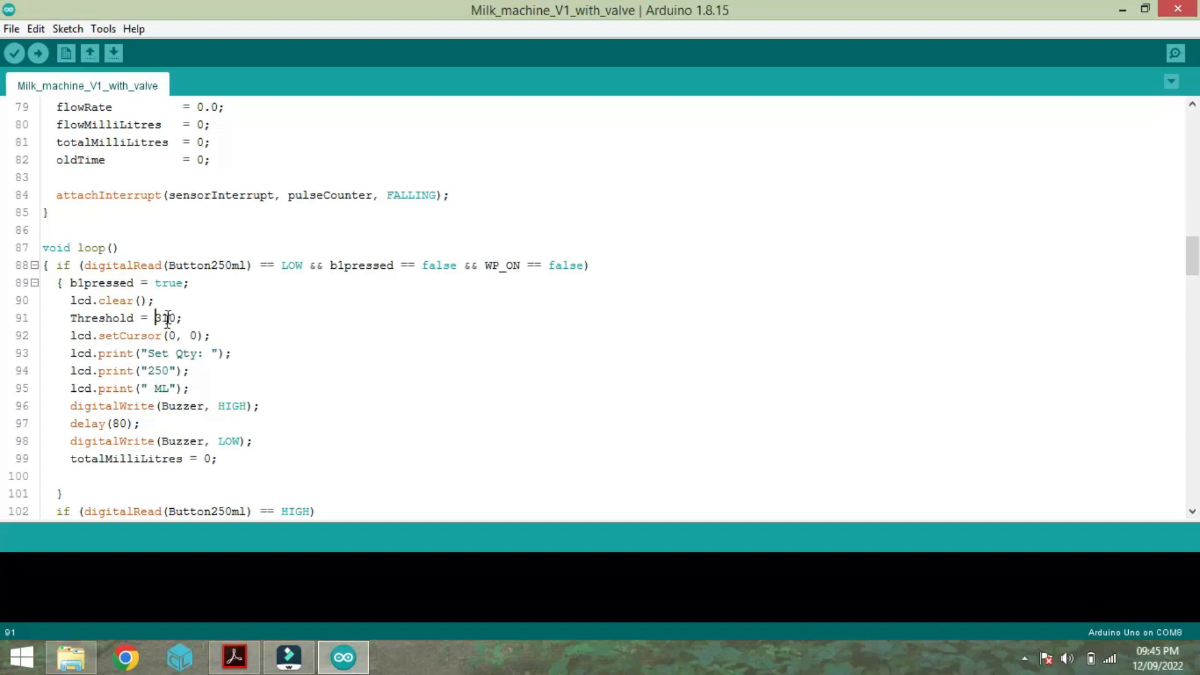
pyautogui.scroll(-3)
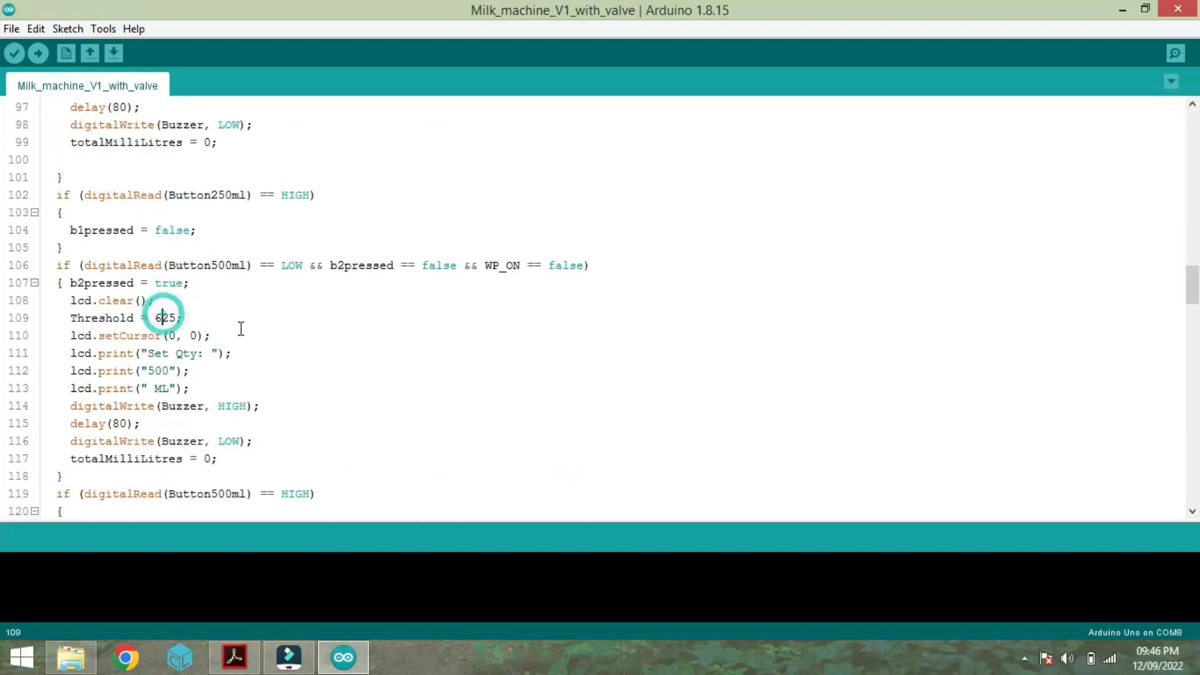
pyautogui.scroll(-3)
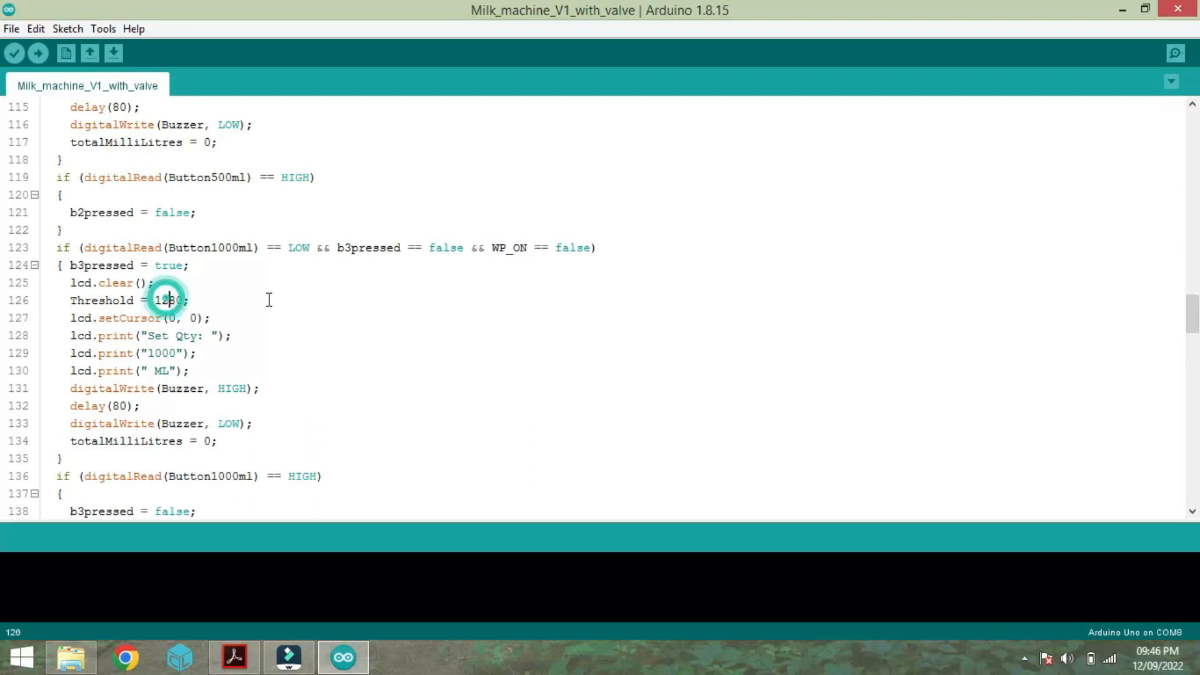
pyautogui.scroll(-3)
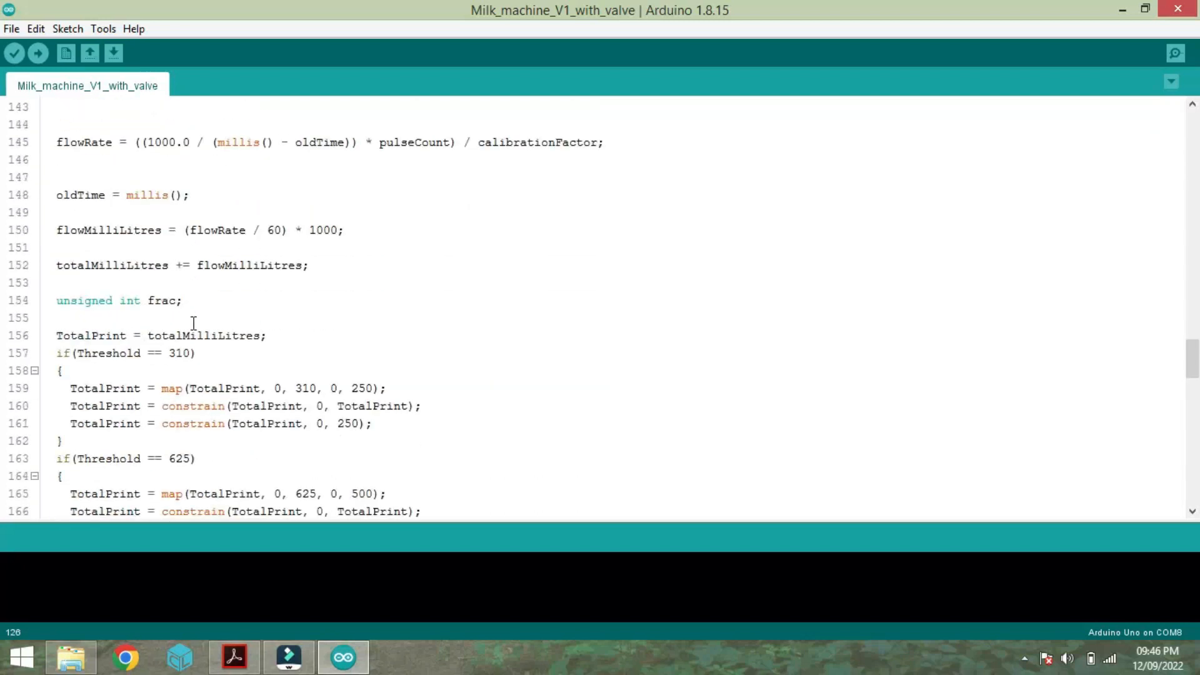
pyautogui.scroll(-3)
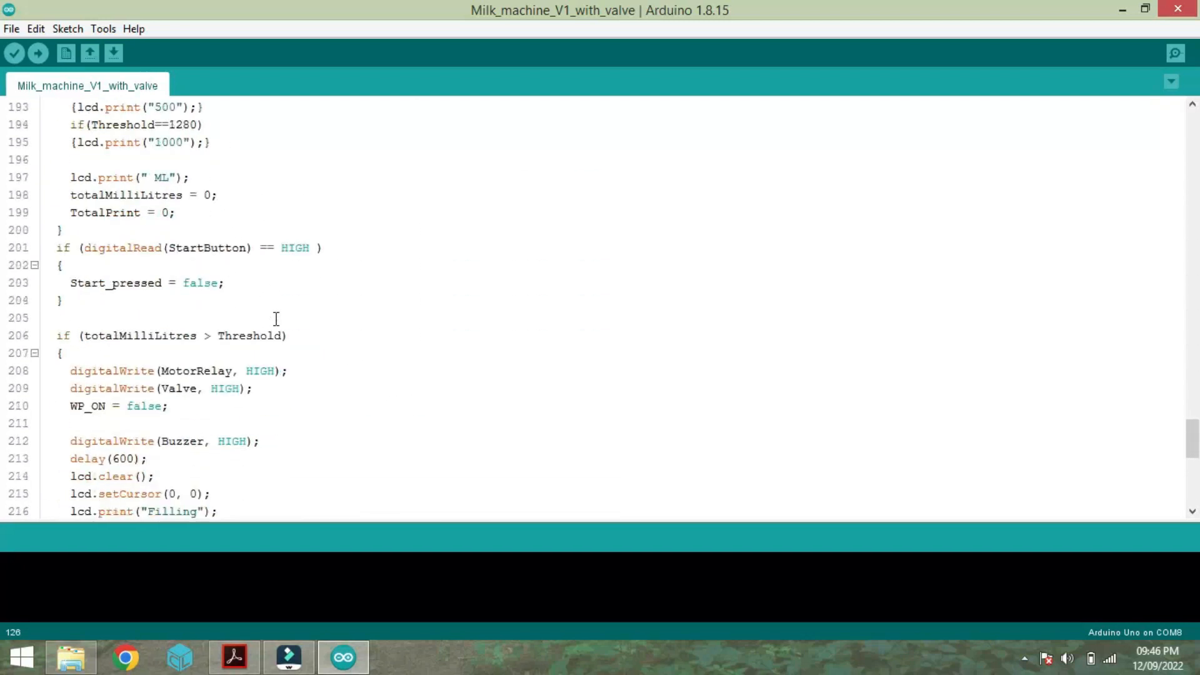
pyautogui.scroll(-3)
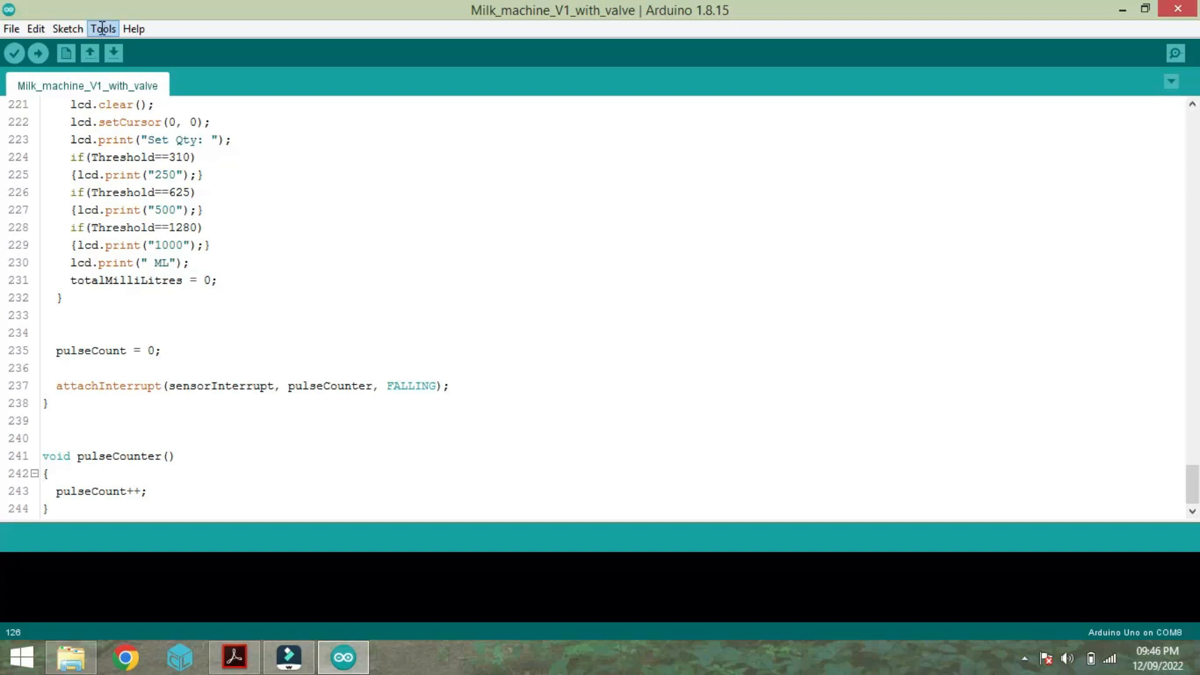
# Step: Target the Arduino Nano (ATmega328P) on COM8 and begin compiling and uploading the sketch
pyautogui.click(102, 28)
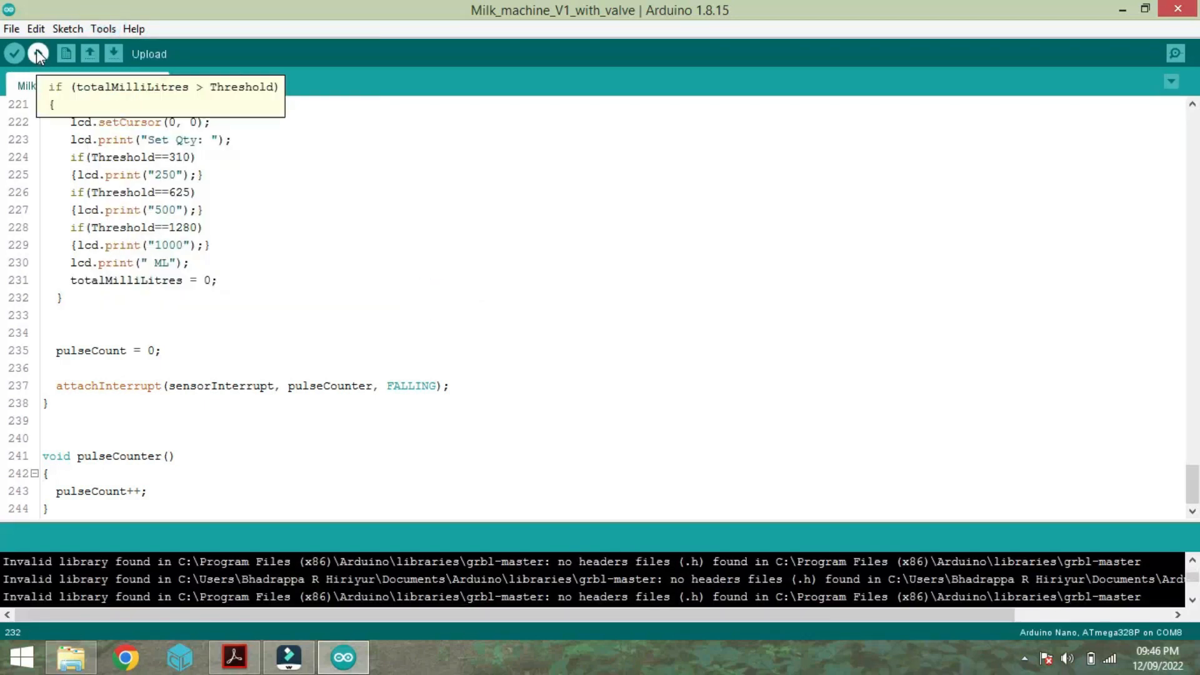
pyautogui.click(36, 52)
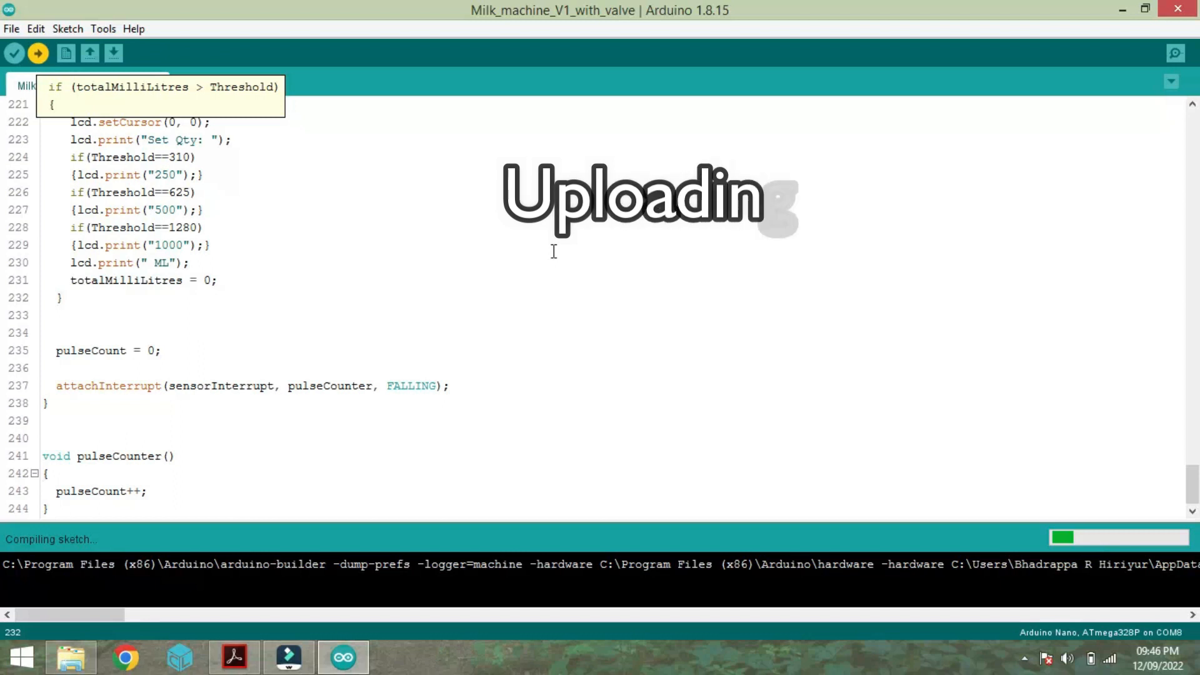